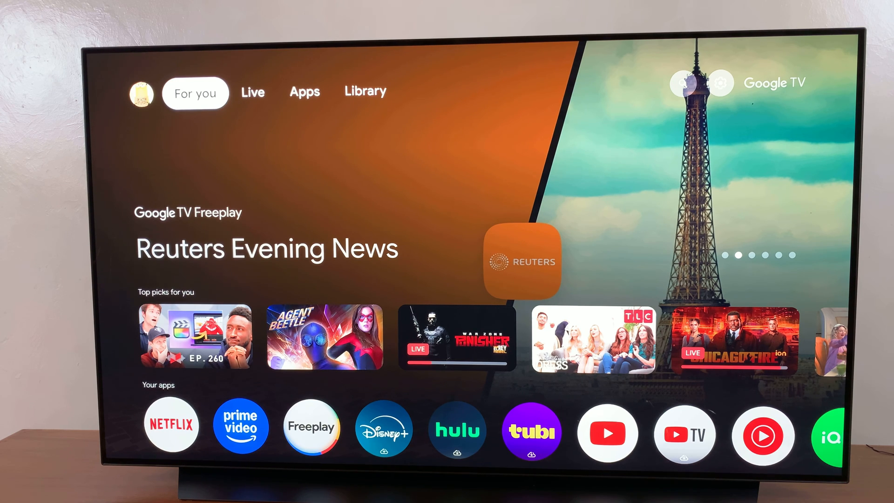
Browse the Live, Apps and For you pages, check Search, then go to device Settings
left_click(252, 92)
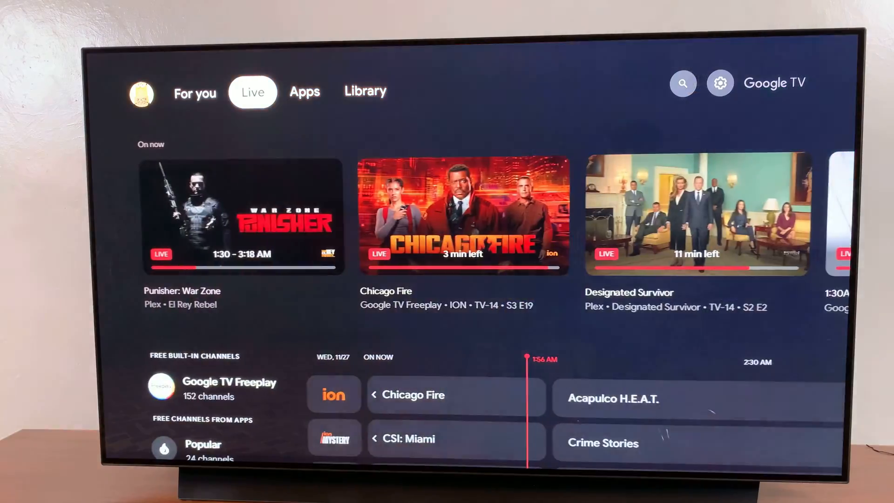
left_click(305, 92)
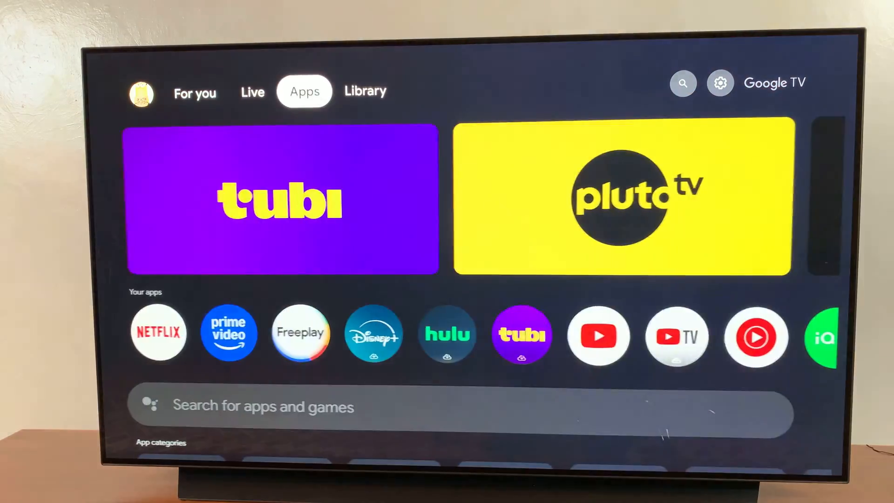
left_click(195, 92)
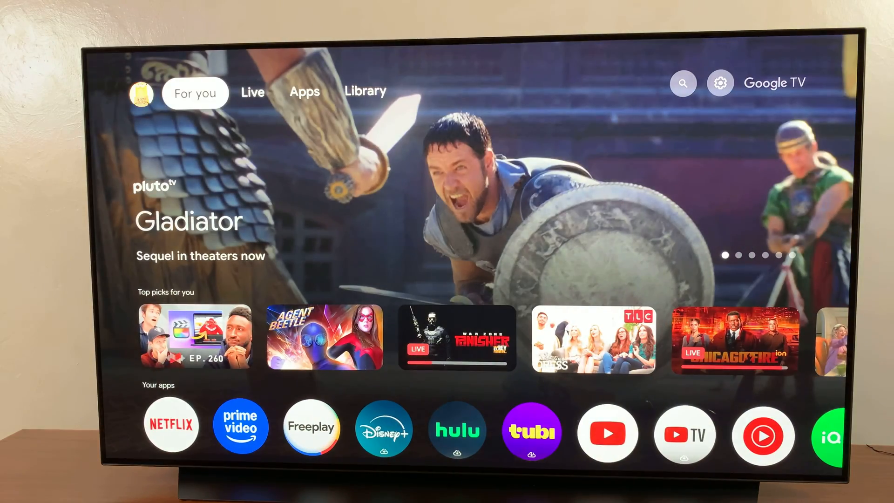
left_click(682, 83)
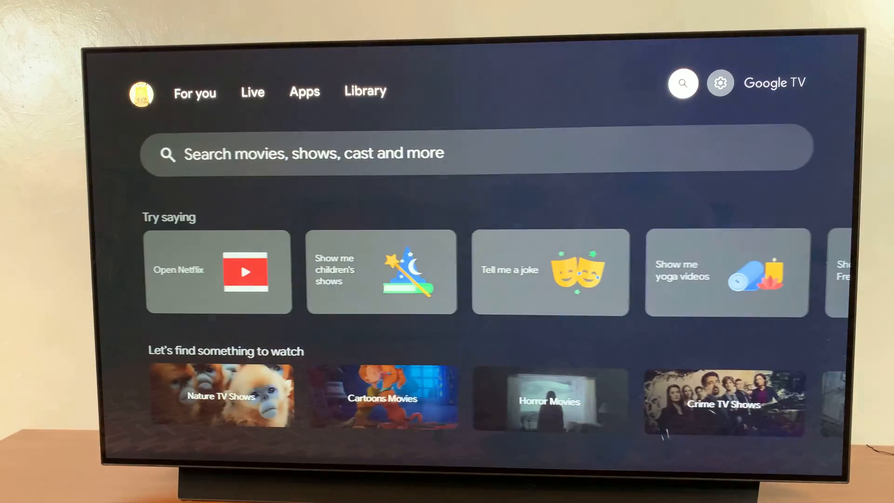
left_click(720, 82)
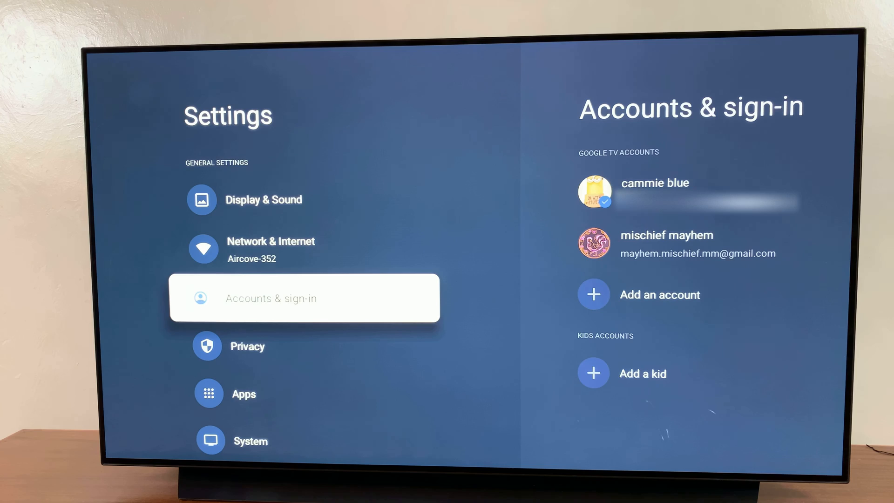
Select the cammie blue account from Accounts & sign-in
left_click(305, 297)
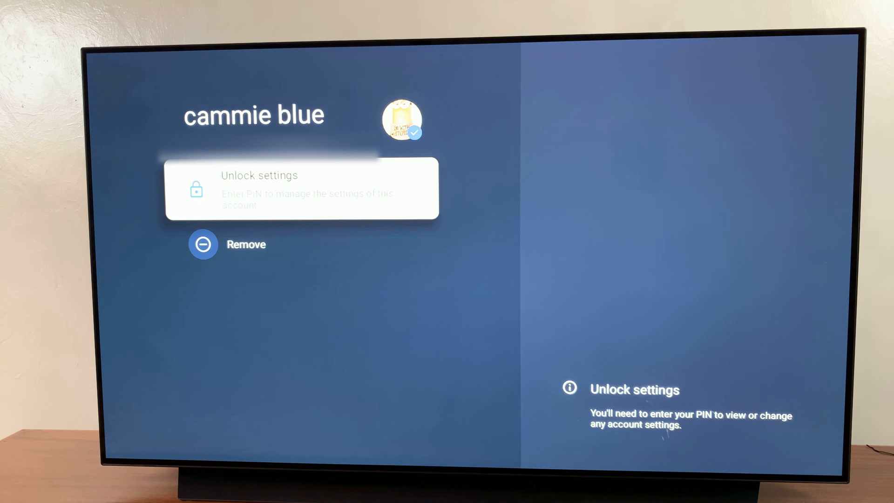
left_click(302, 188)
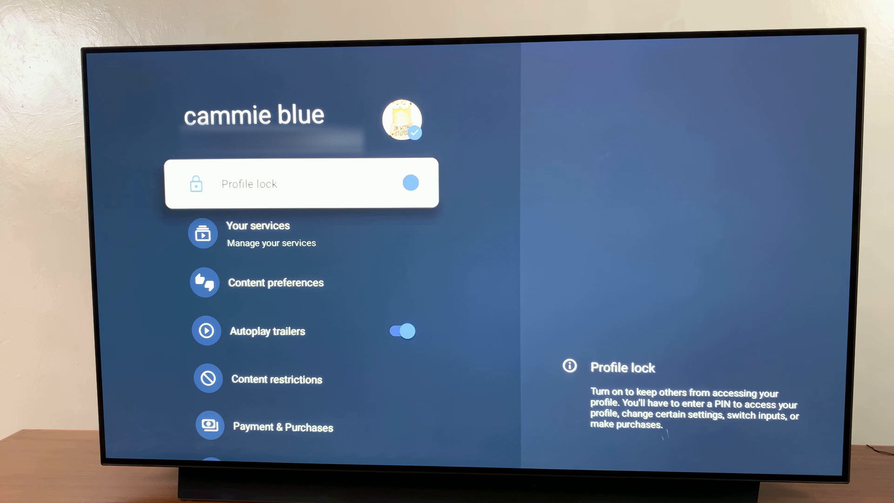
left_click(409, 184)
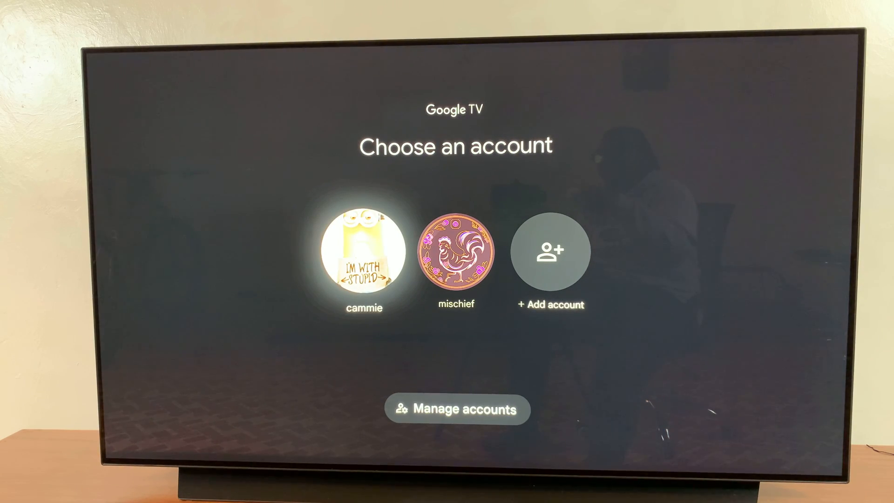
Switch into the cammie profile from the Choose an account screen
left_click(364, 250)
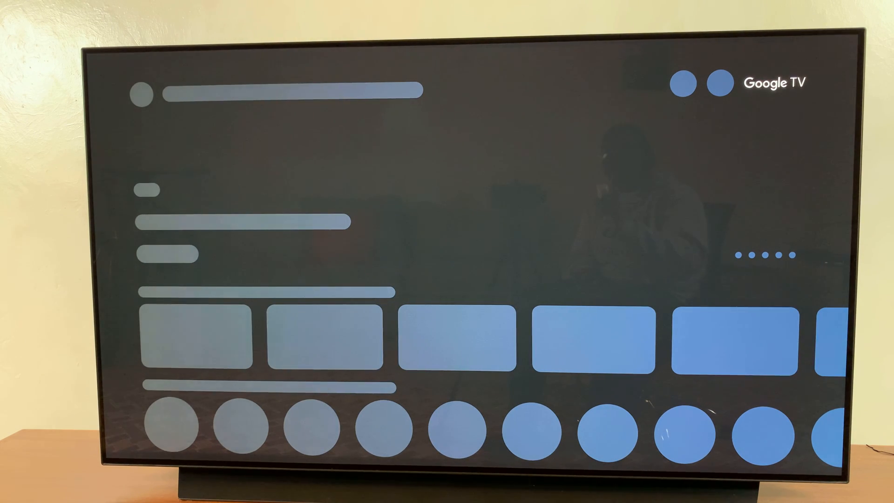